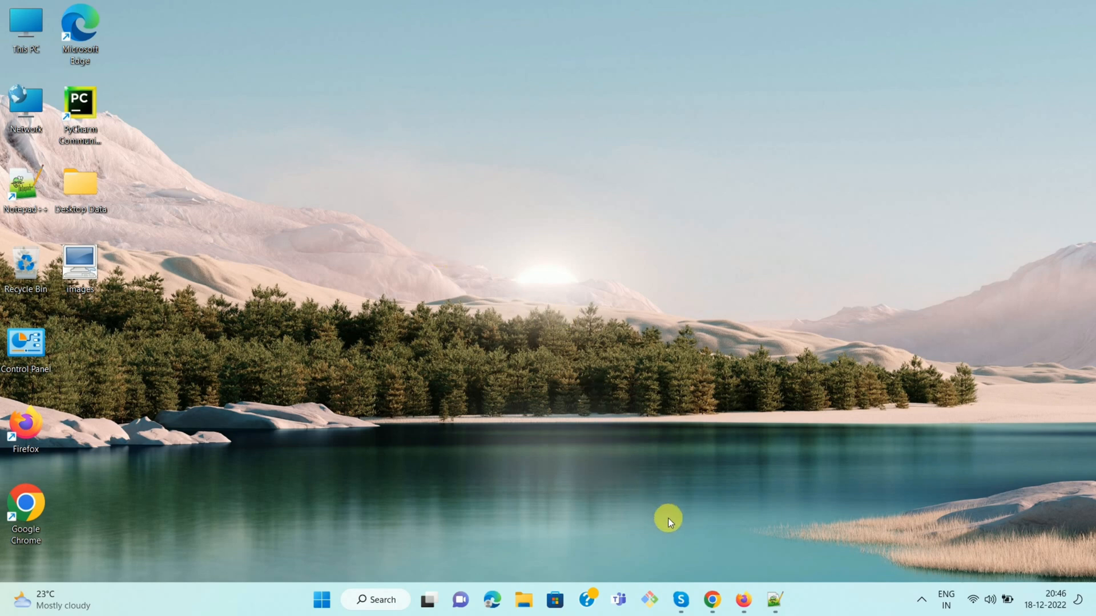
left_click(679, 600)
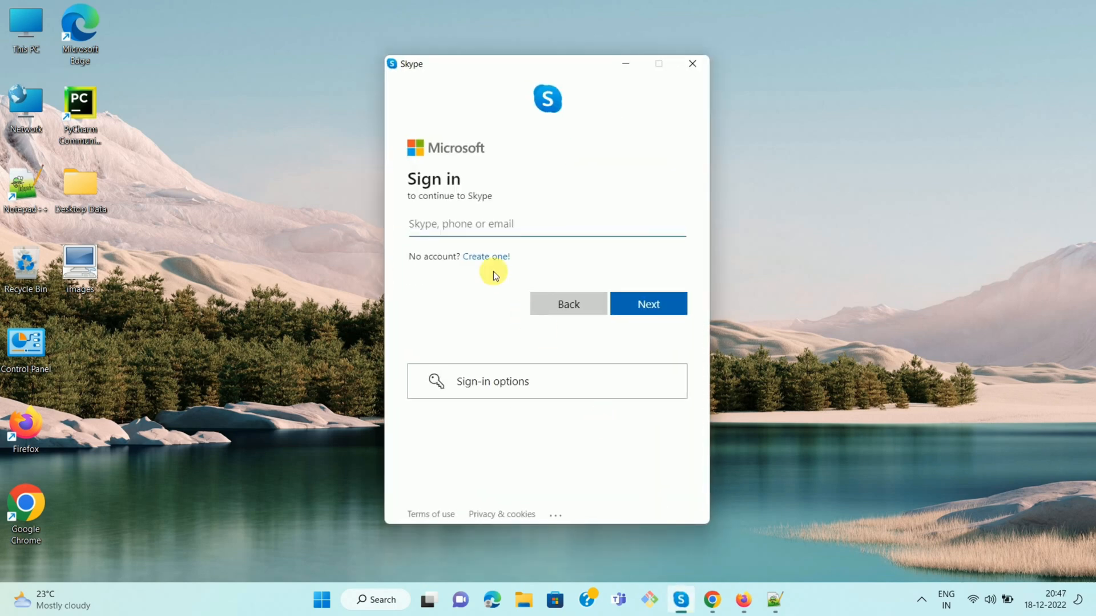
mouse_move(475, 224)
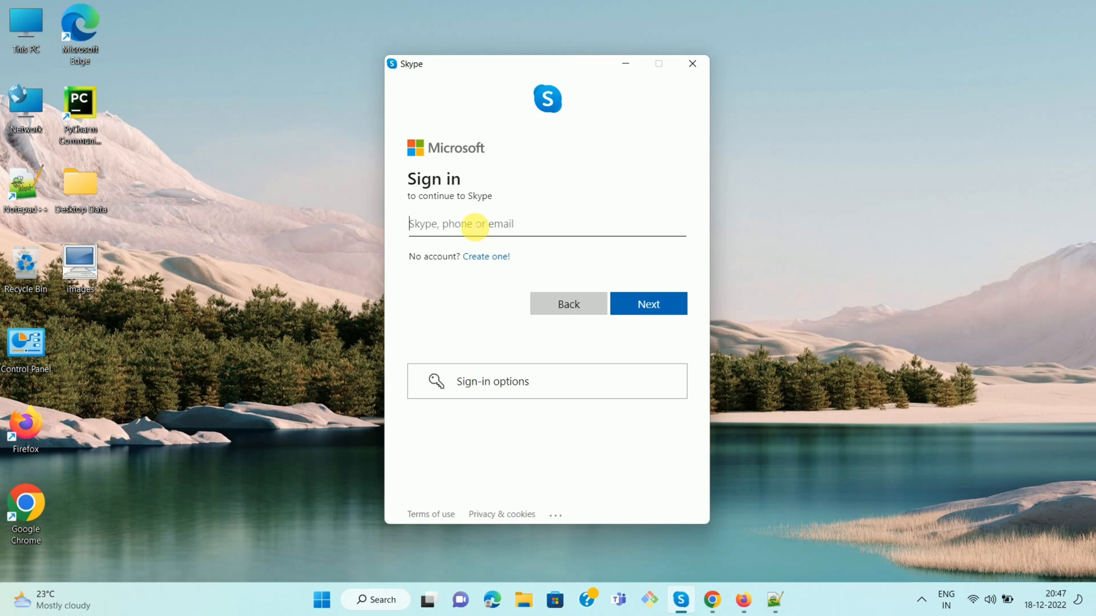
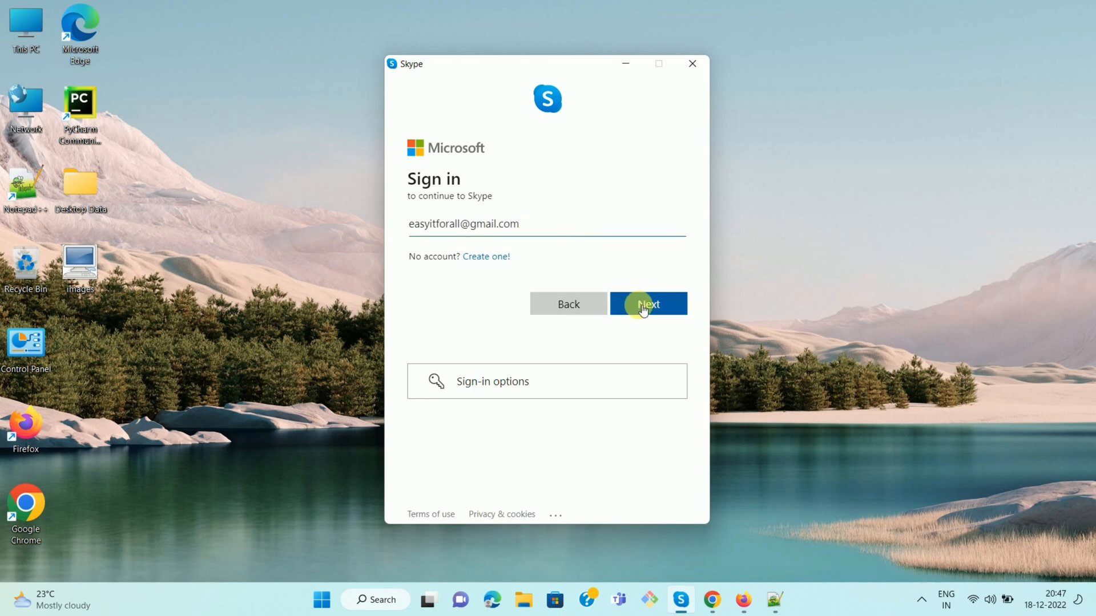
left_click(647, 304)
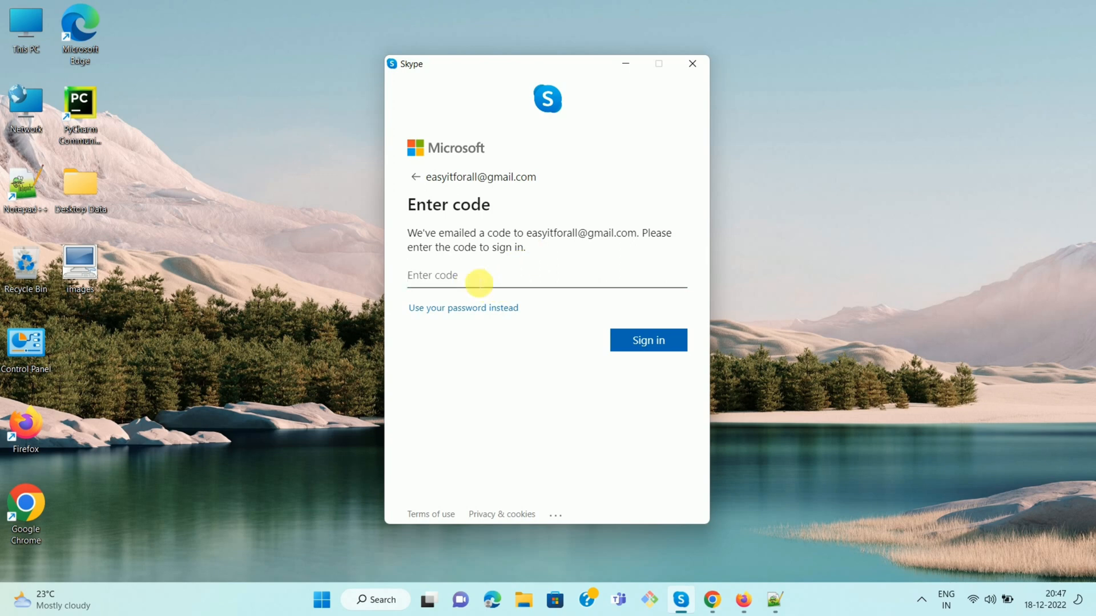
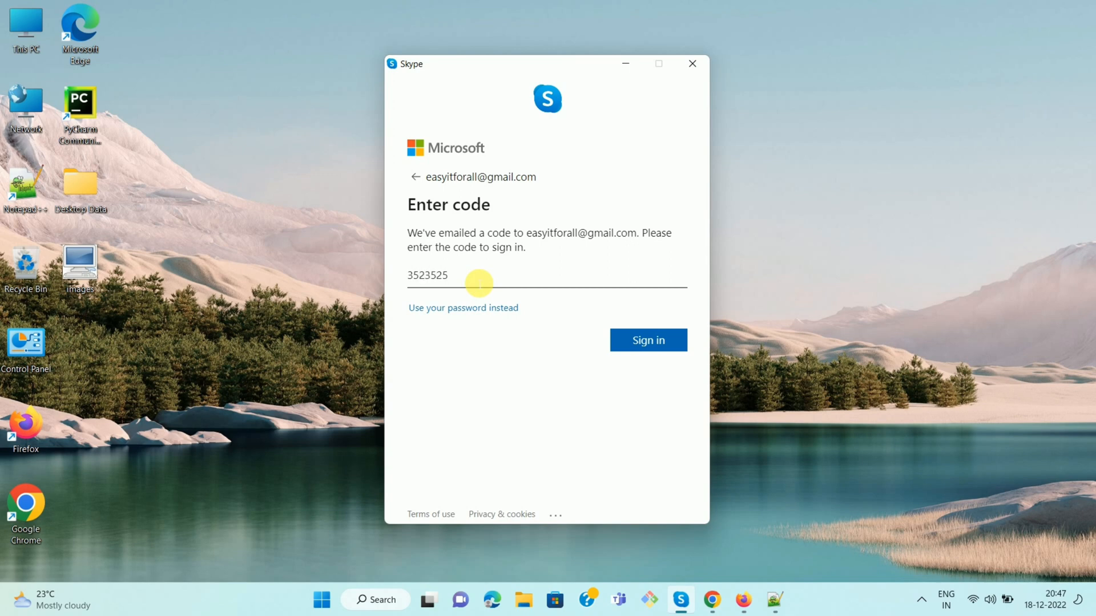
mouse_move(612, 318)
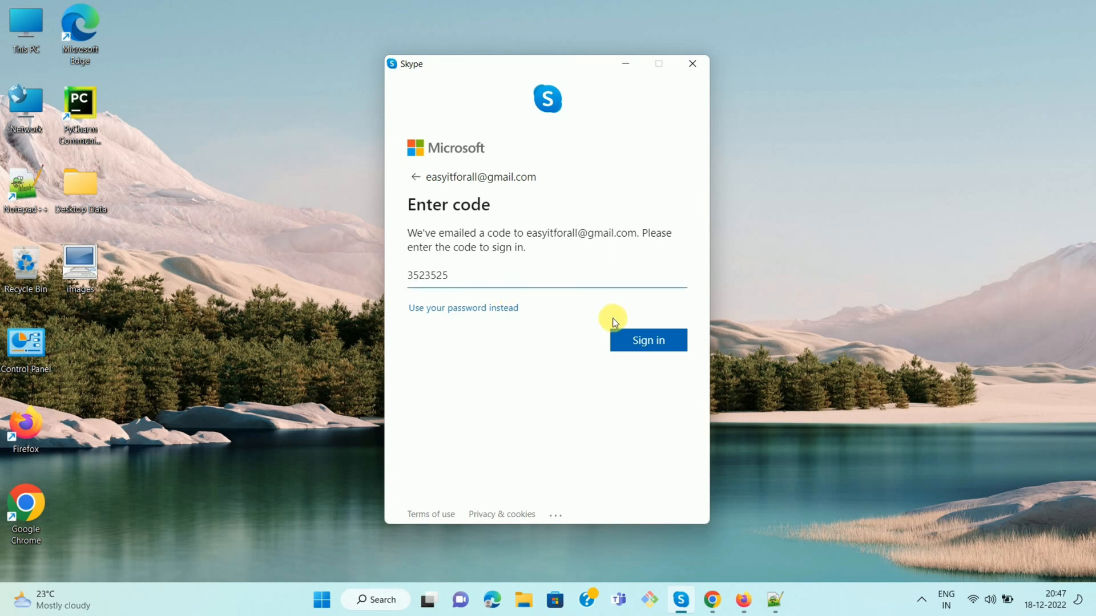
left_click(646, 340)
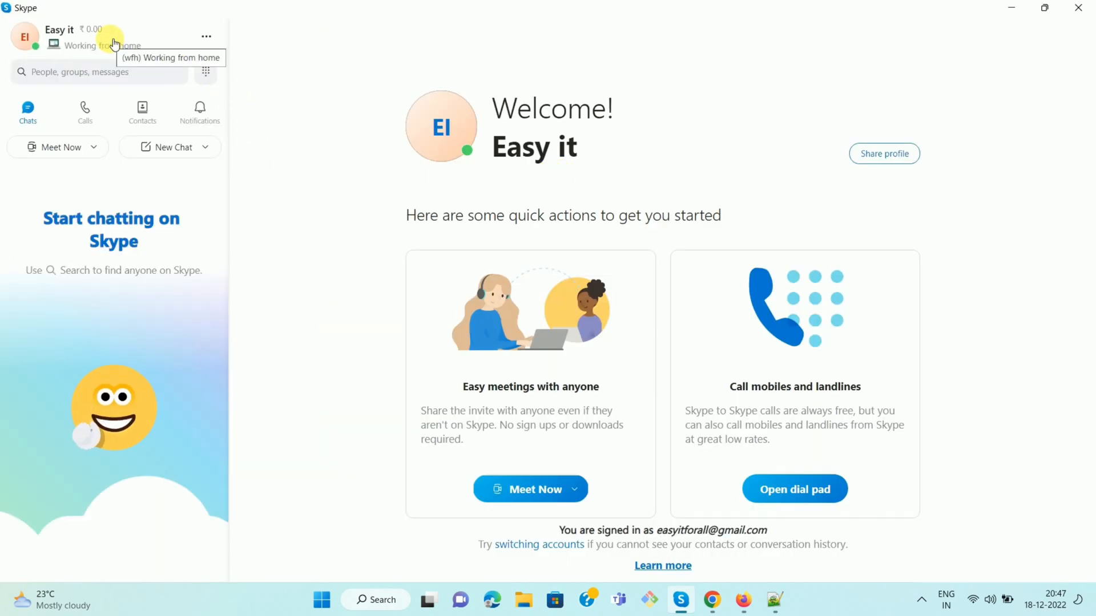
mouse_move(344, 106)
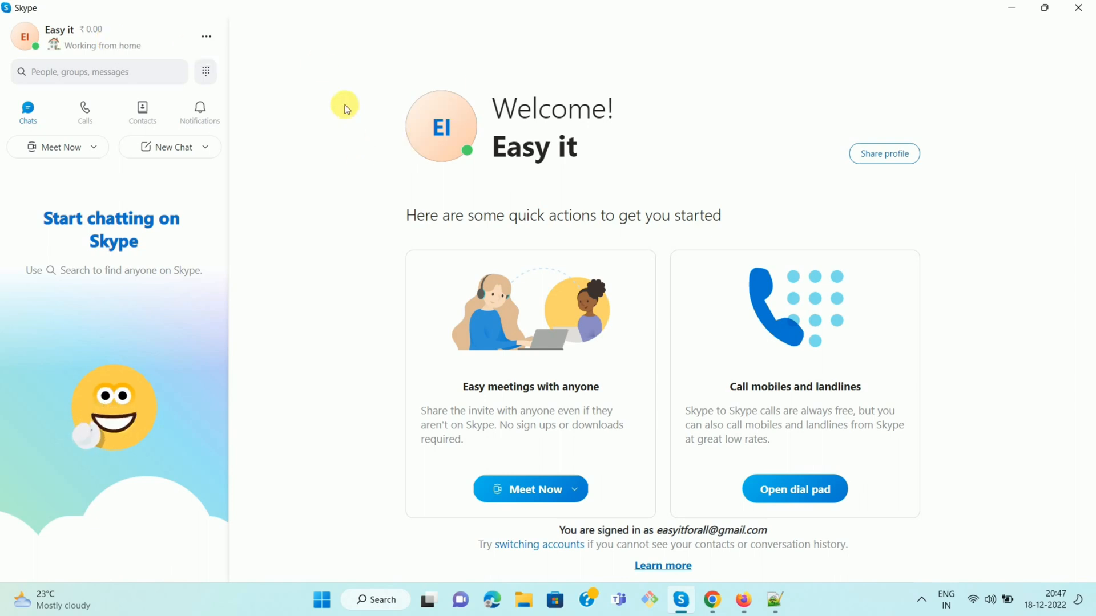
mouse_move(428, 76)
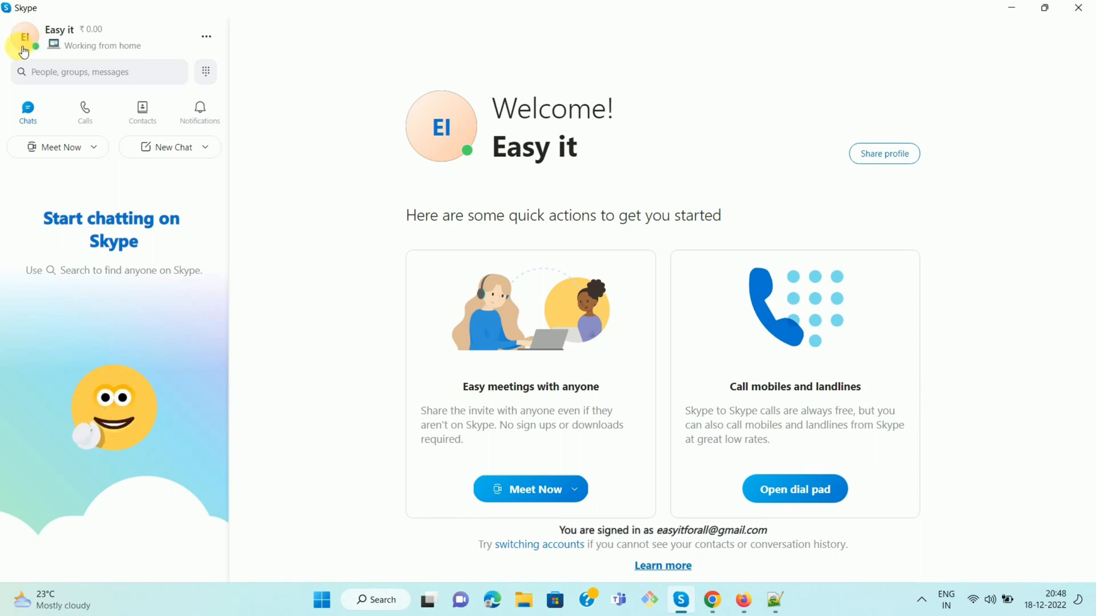
Start updating the profile picture from the avatar's profile menu
left_click(24, 37)
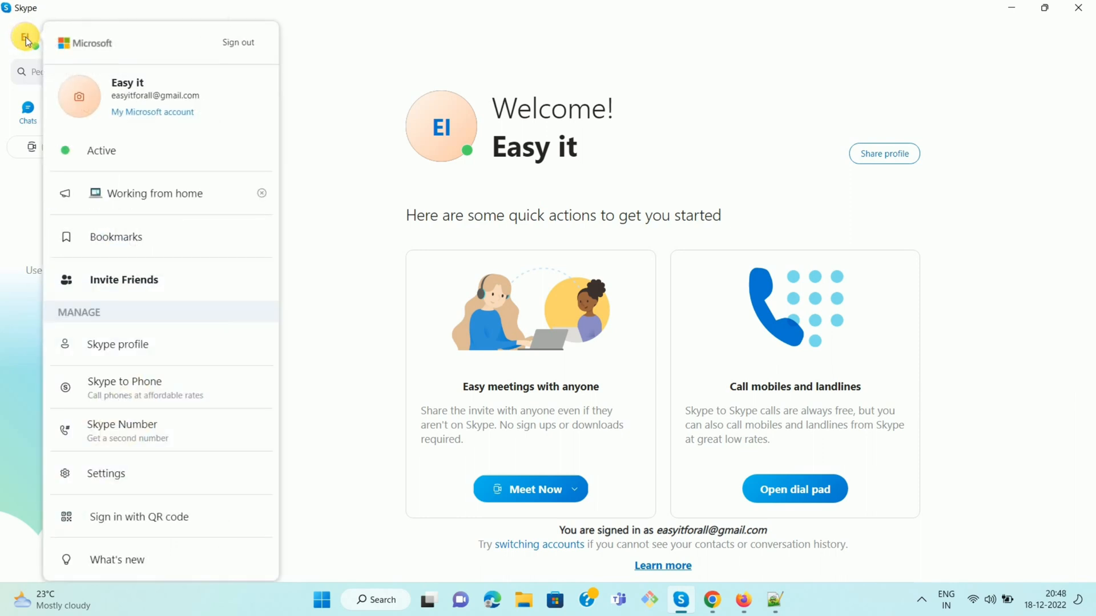
mouse_move(104, 84)
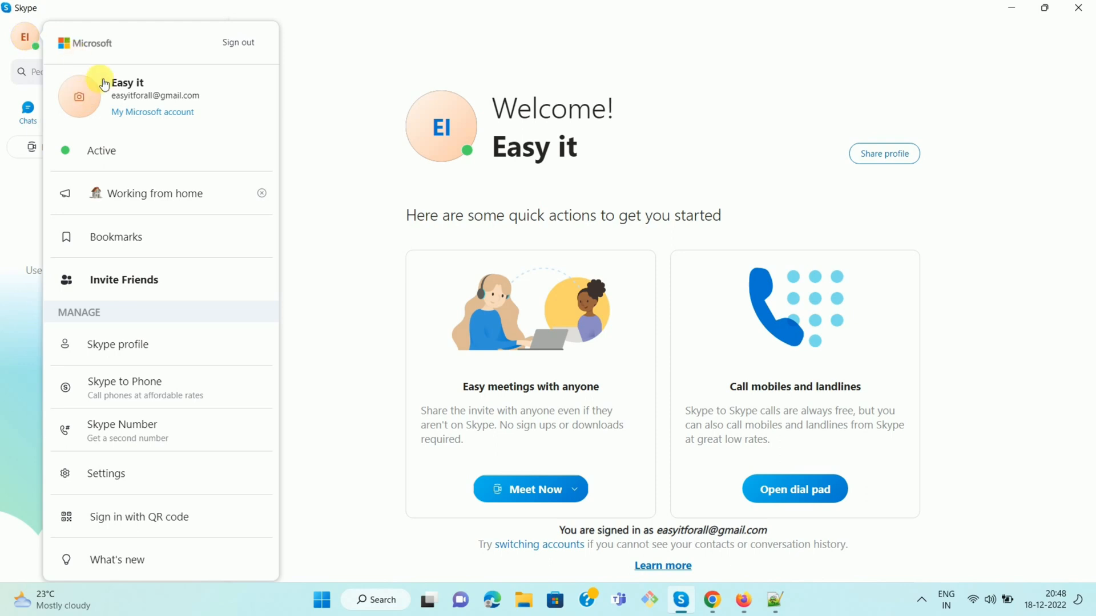
mouse_move(76, 104)
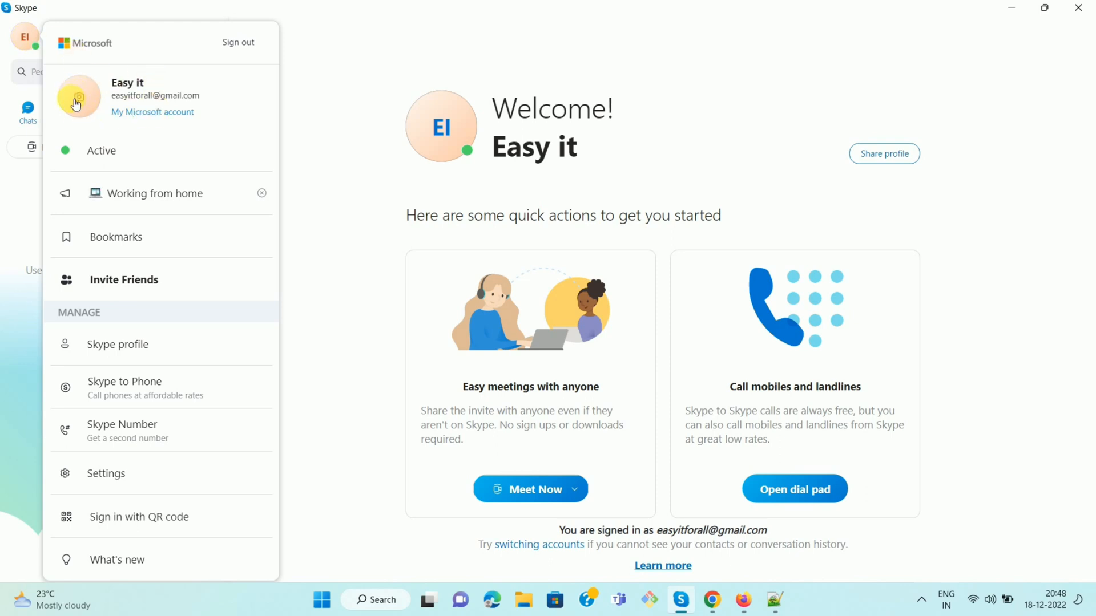
mouse_move(79, 96)
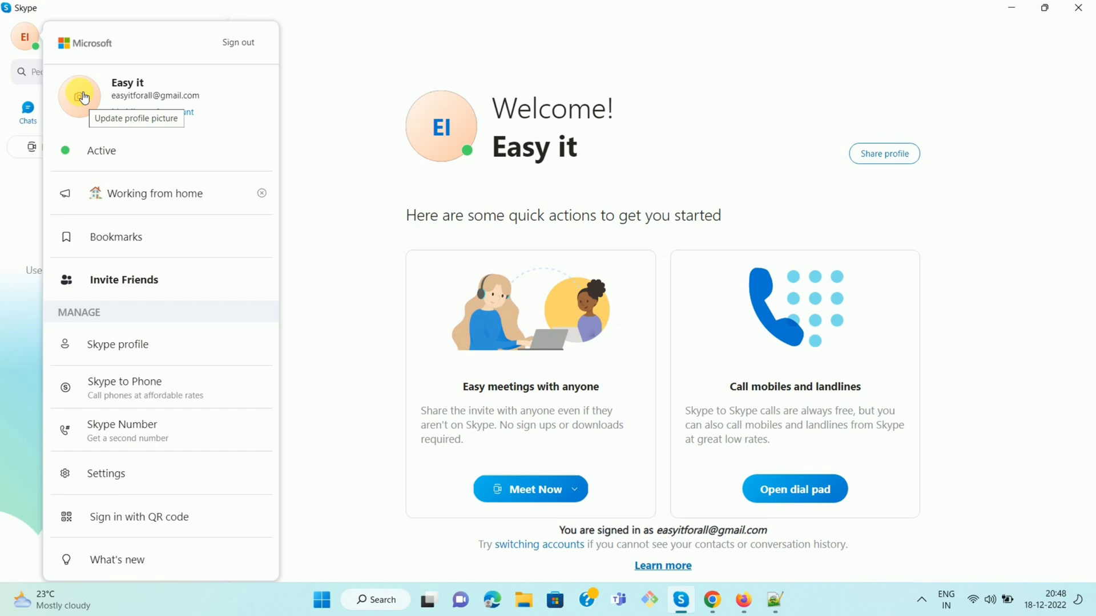
left_click(83, 96)
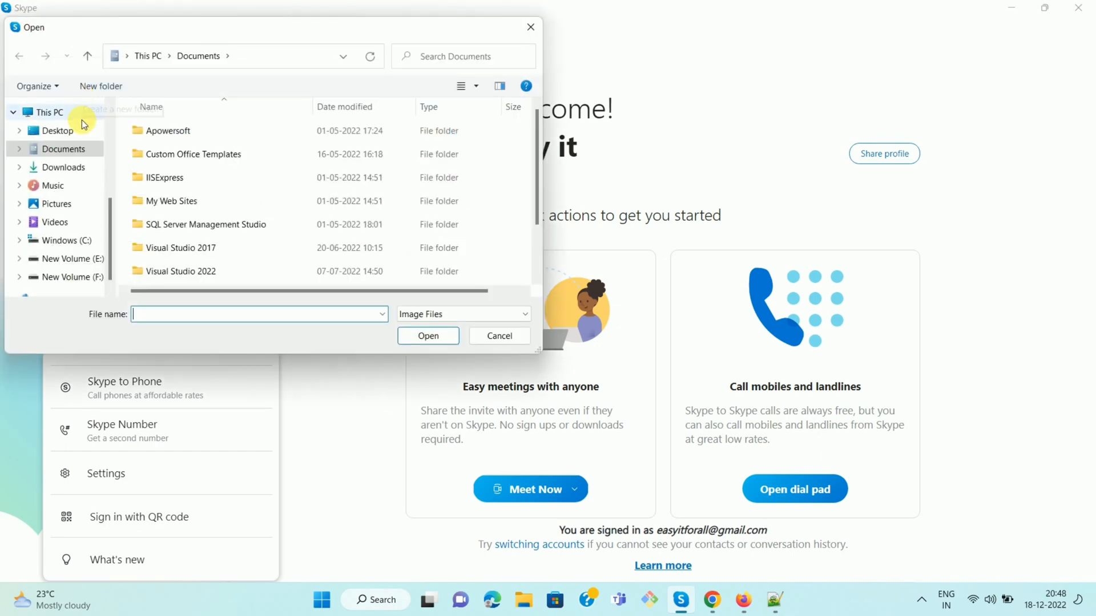
mouse_move(213, 37)
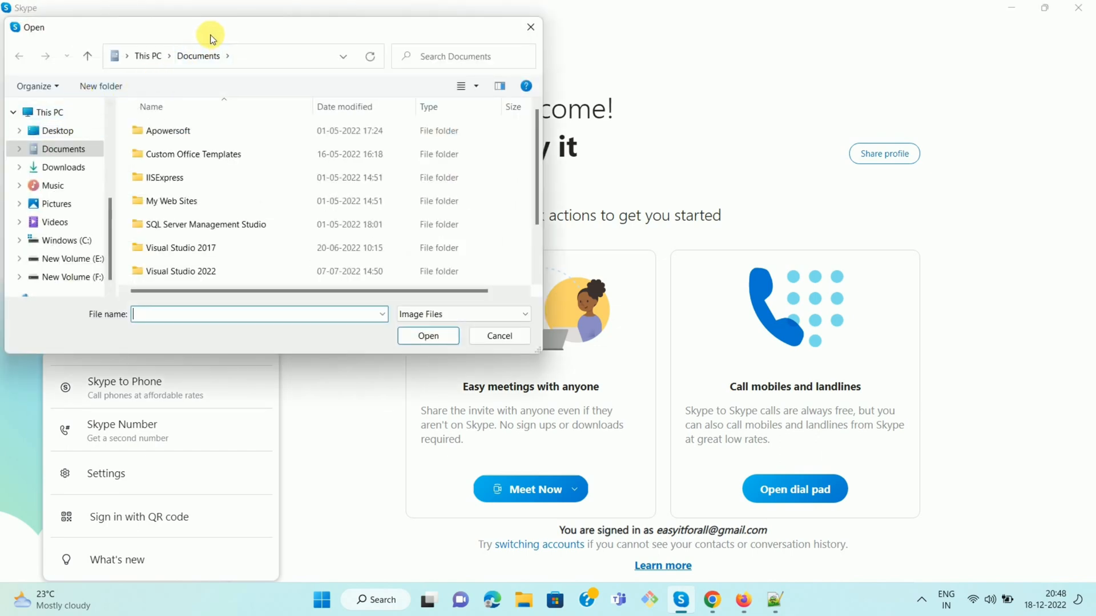
Choose the 'images' monitor picture from the Desktop as the new profile picture
left_click(57, 114)
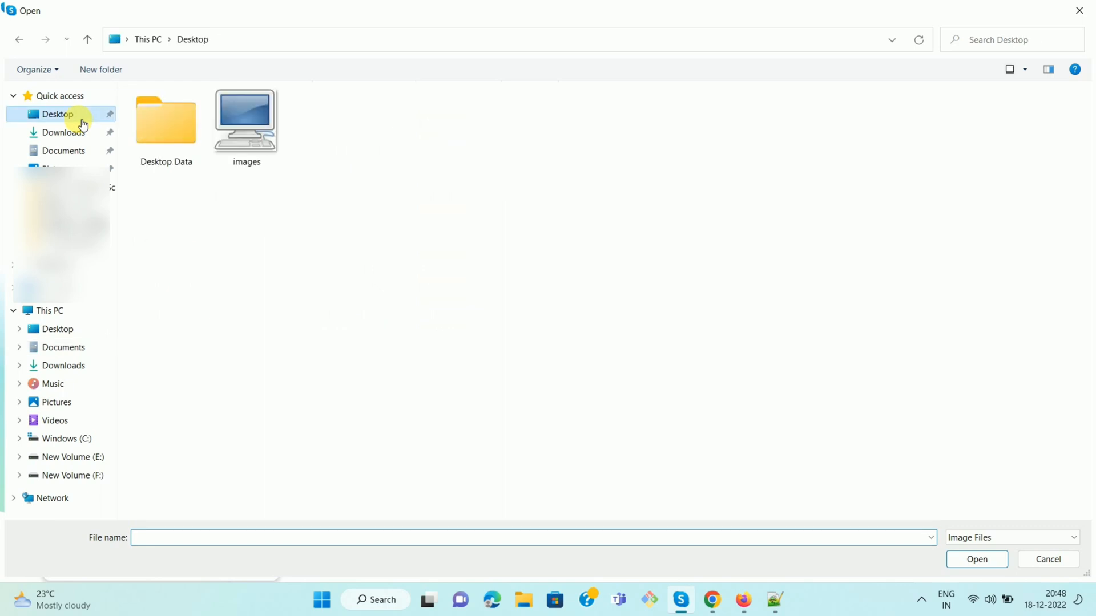
left_click(247, 123)
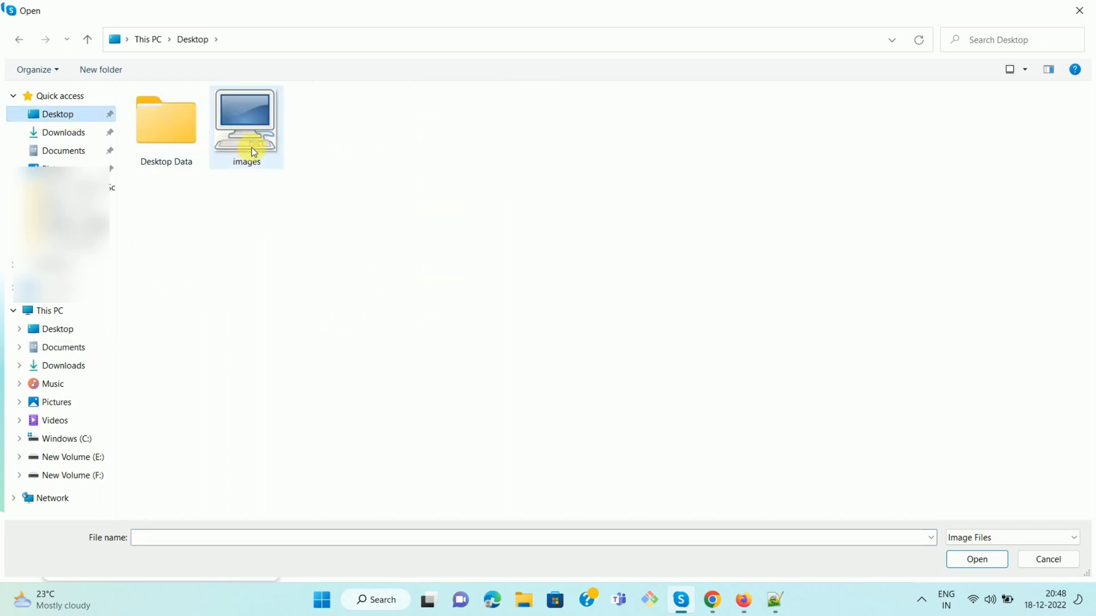
mouse_move(240, 122)
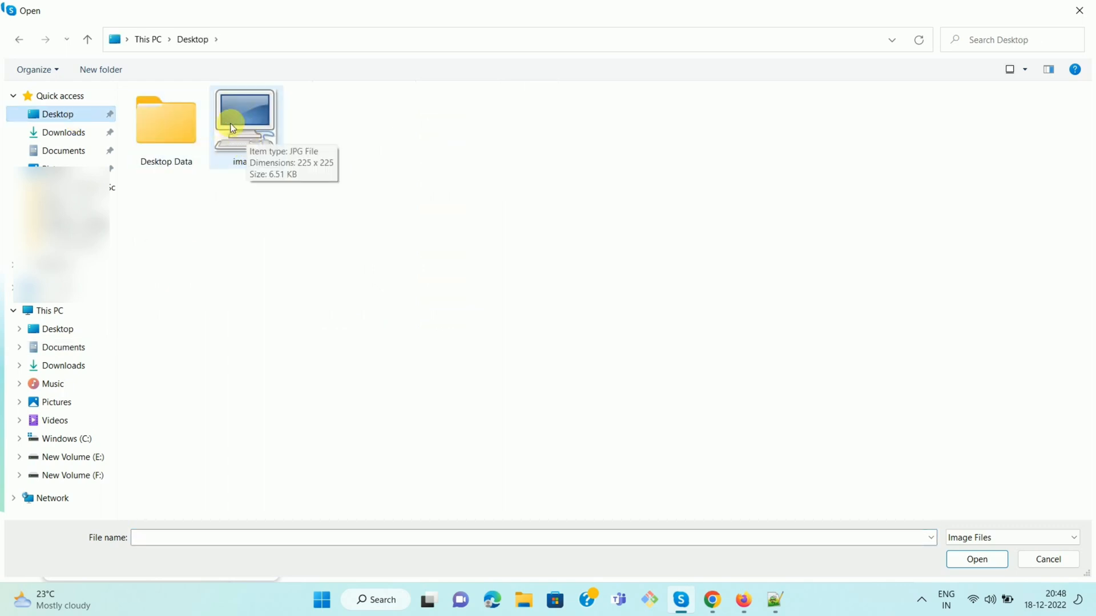
left_click(247, 115)
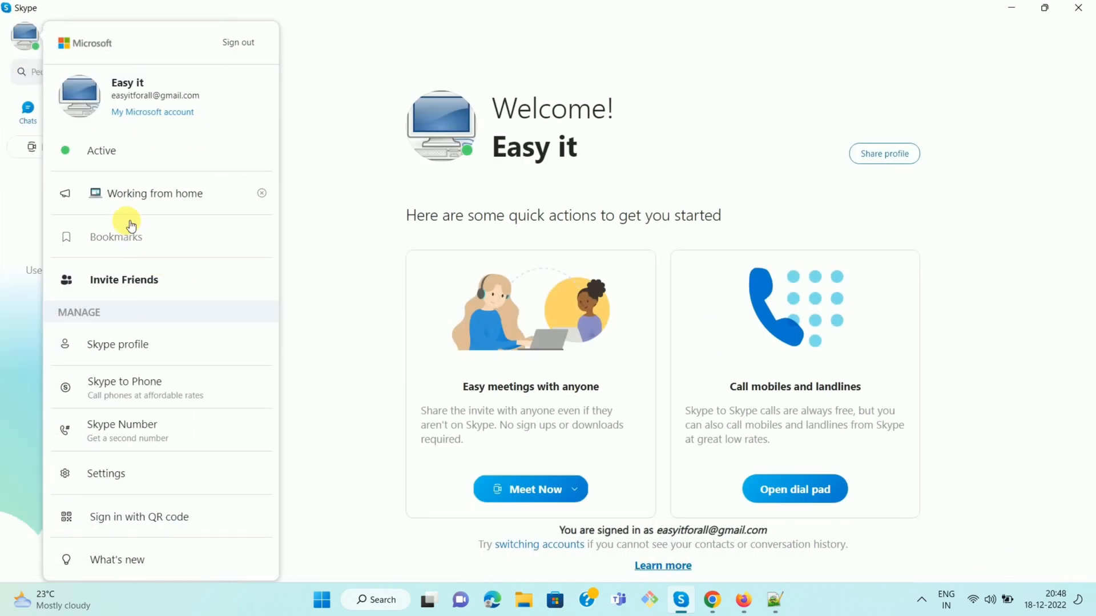
mouse_move(106, 132)
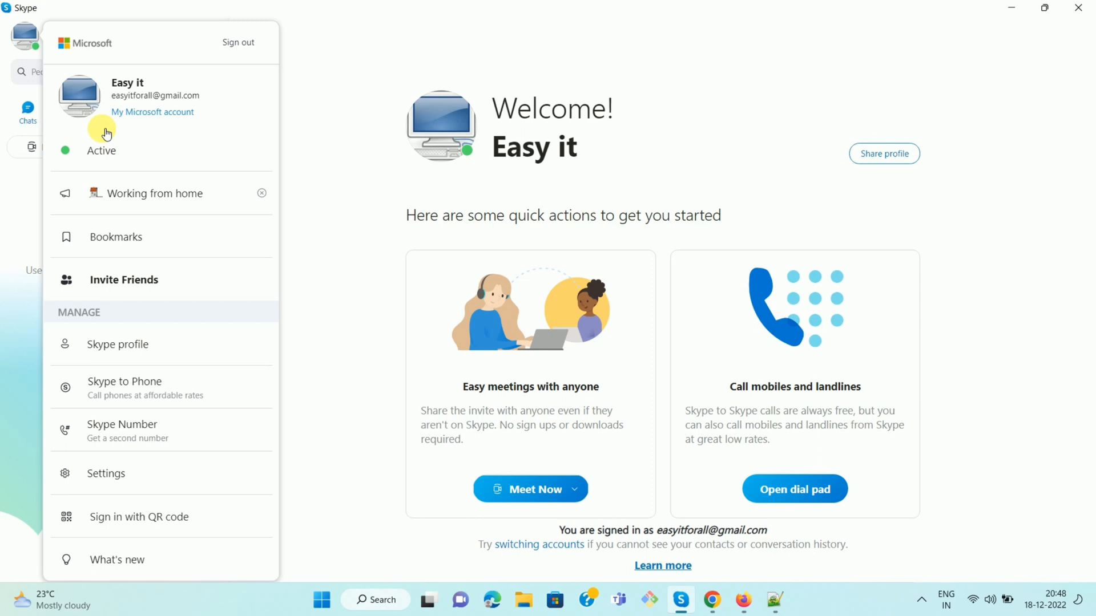